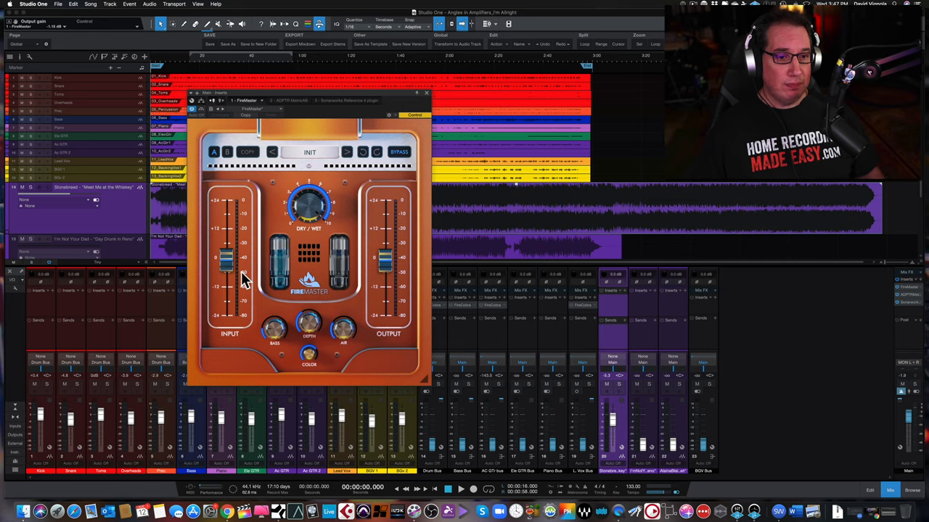
{"action": "mouse_move", "coordinate": [225, 254]}
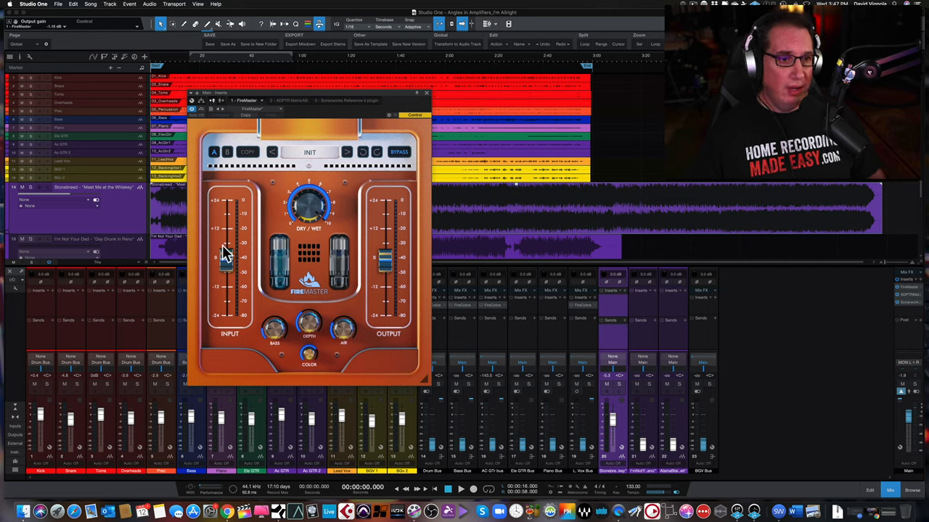
{"action": "mouse_move", "coordinate": [240, 232]}
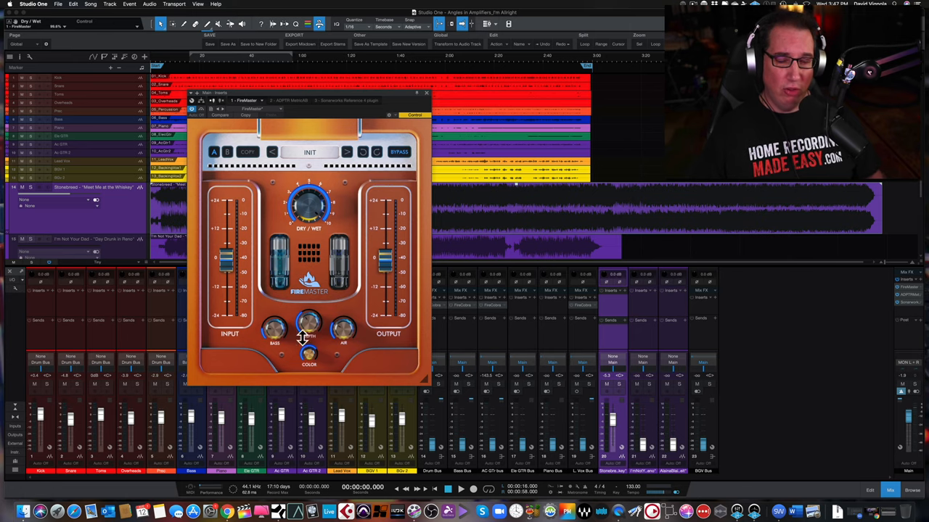
{"action": "mouse_move", "coordinate": [331, 312]}
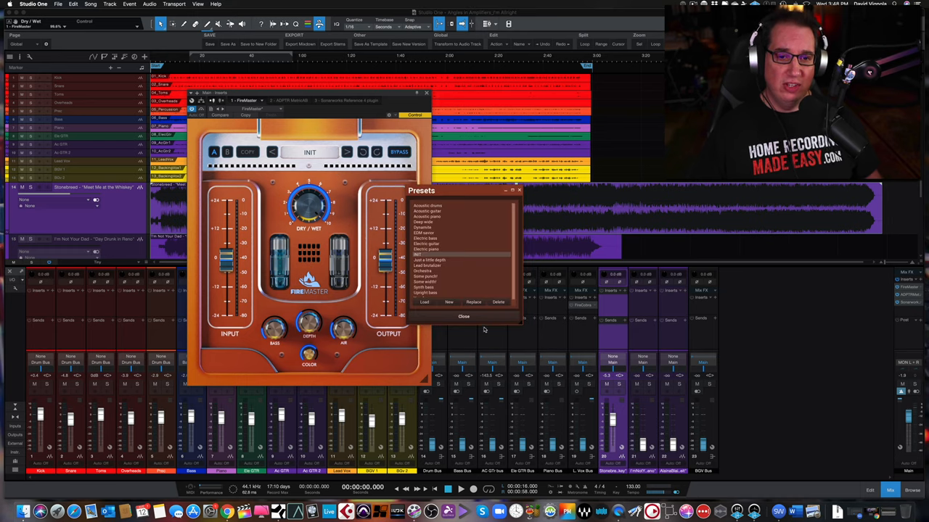
Step: Dismiss the Presets panel so only the Fire Master interface remains over the mix
{"action": "left_click", "coordinate": [465, 317]}
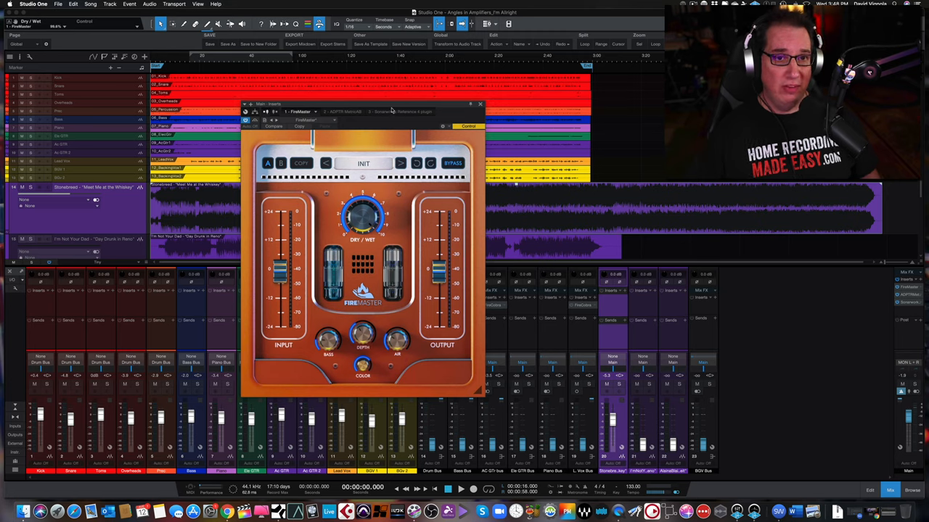
Step: Move the Fire Master window aside so the song can play through the tube plugin
{"action": "left_click_drag", "start_coordinate": [363, 104], "coordinate": [351, 149]}
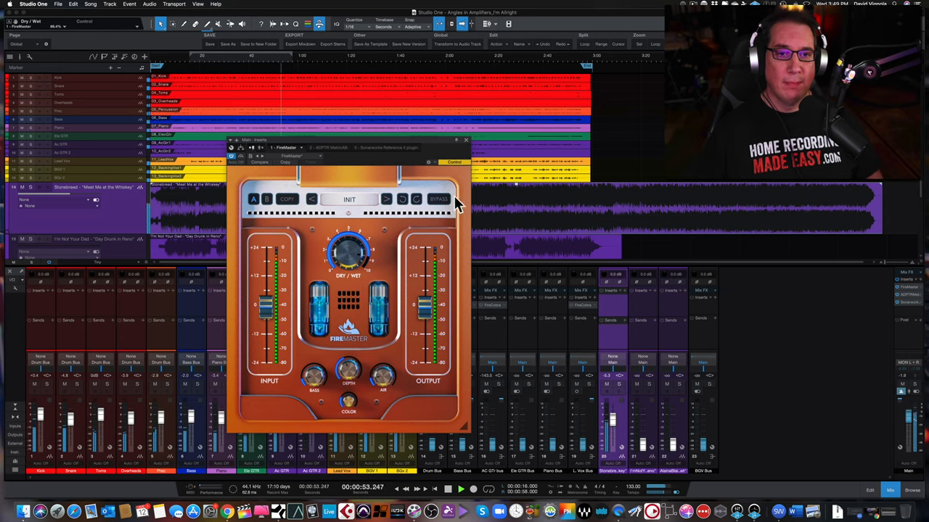
Step: Bypass Fire Master to hear the dry mix, then re-engage the tube effect
{"action": "left_click", "coordinate": [438, 201]}
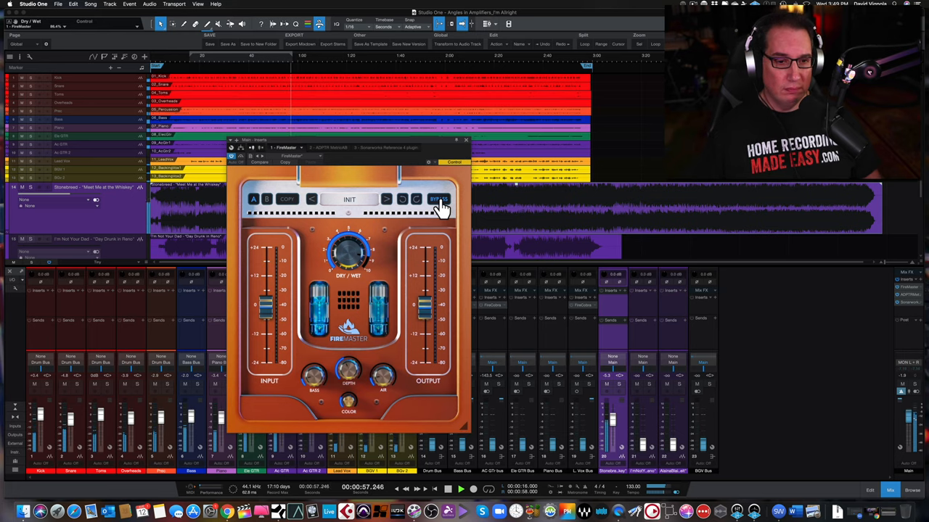
{"action": "left_click", "coordinate": [438, 199]}
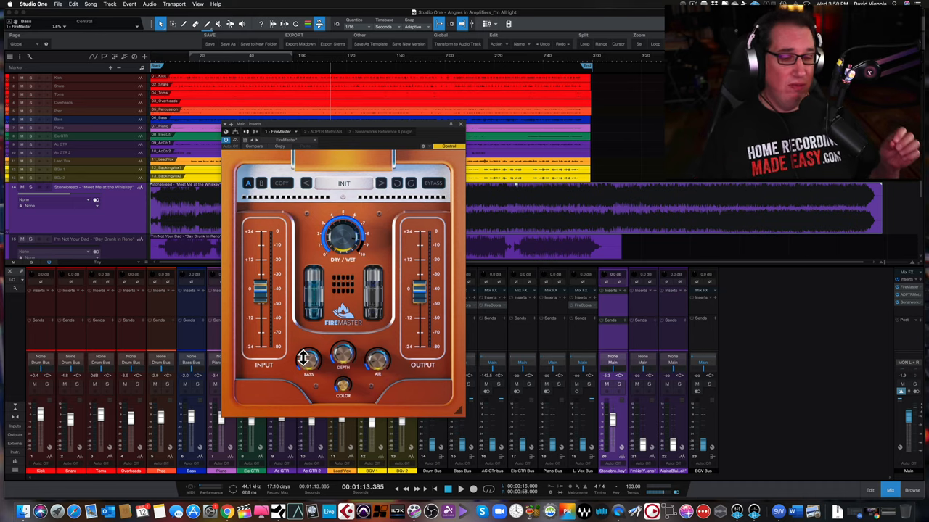
{"action": "mouse_move", "coordinate": [308, 346]}
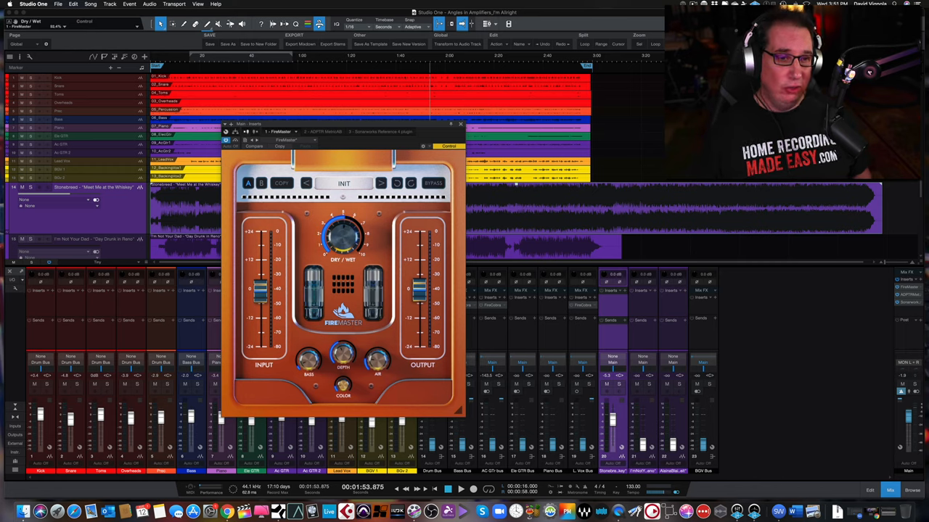
Step: Nudge a Fire Master knob during playback and bypass it to hear the unprocessed mix
{"action": "left_click_drag", "start_coordinate": [345, 232], "coordinate": [346, 225]}
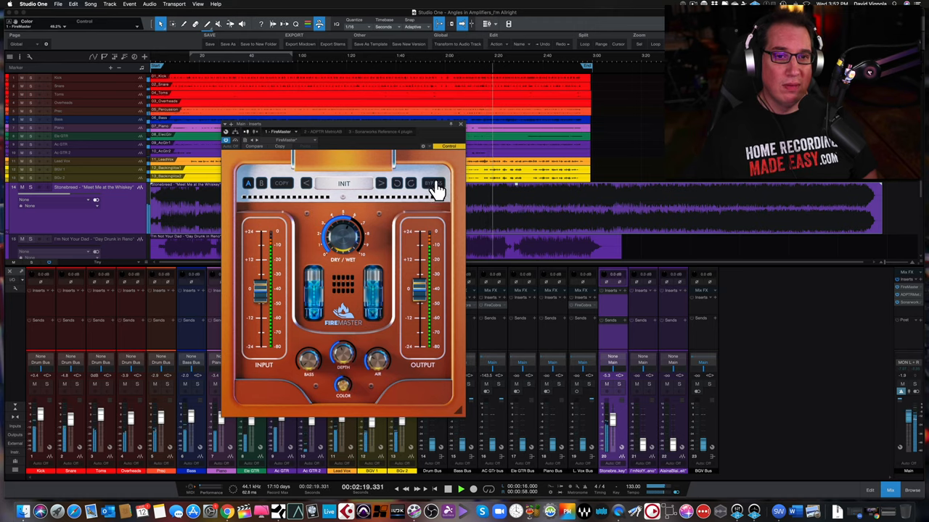
{"action": "left_click", "coordinate": [432, 183]}
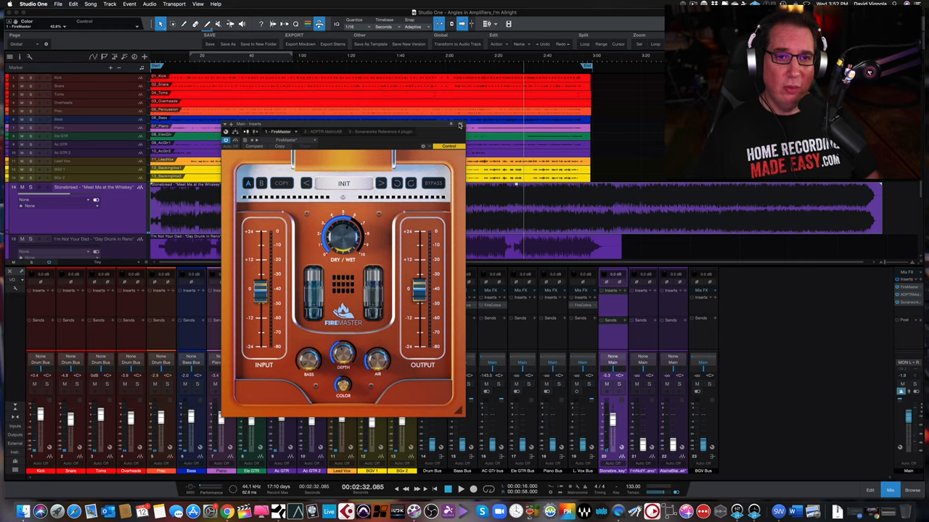
Step: Re-engage the Fire Master tube effect after the bypass comparison
{"action": "left_click", "coordinate": [450, 125]}
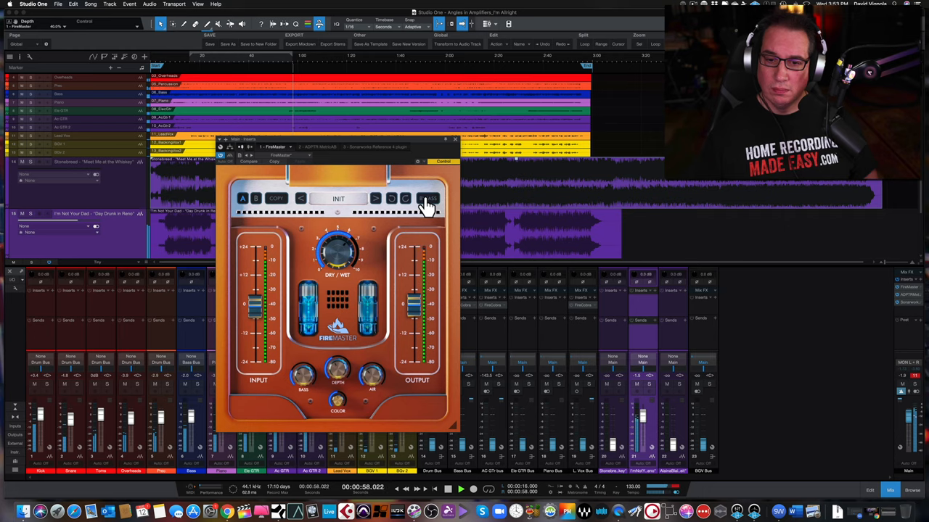
{"action": "left_click", "coordinate": [428, 199]}
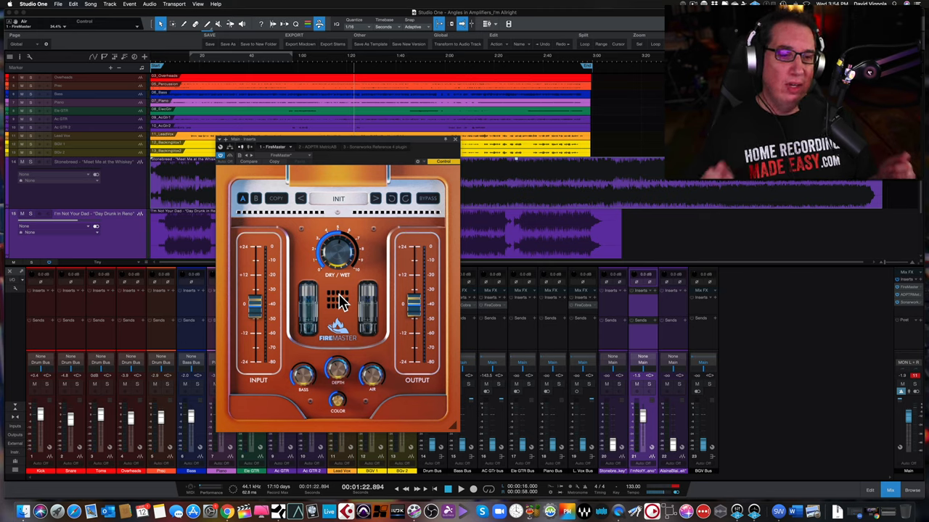
{"action": "mouse_move", "coordinate": [348, 153]}
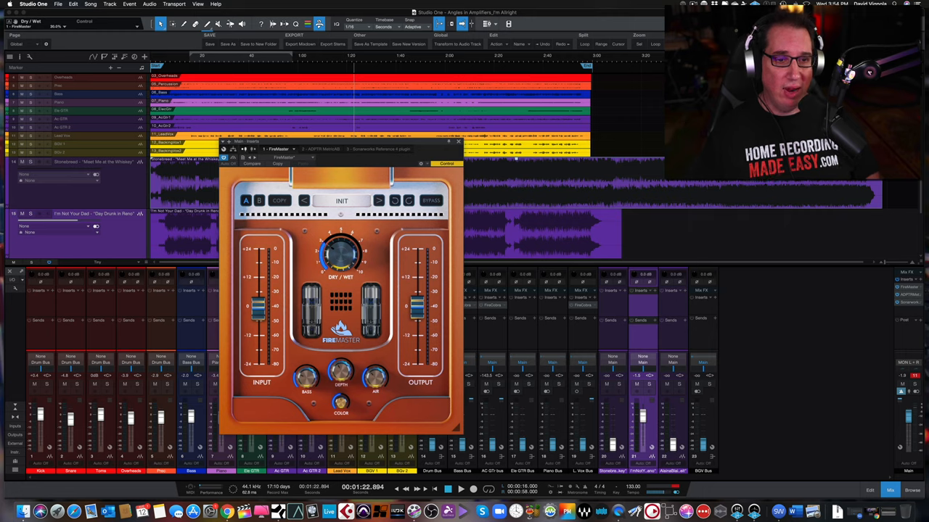
{"action": "left_click", "coordinate": [431, 200]}
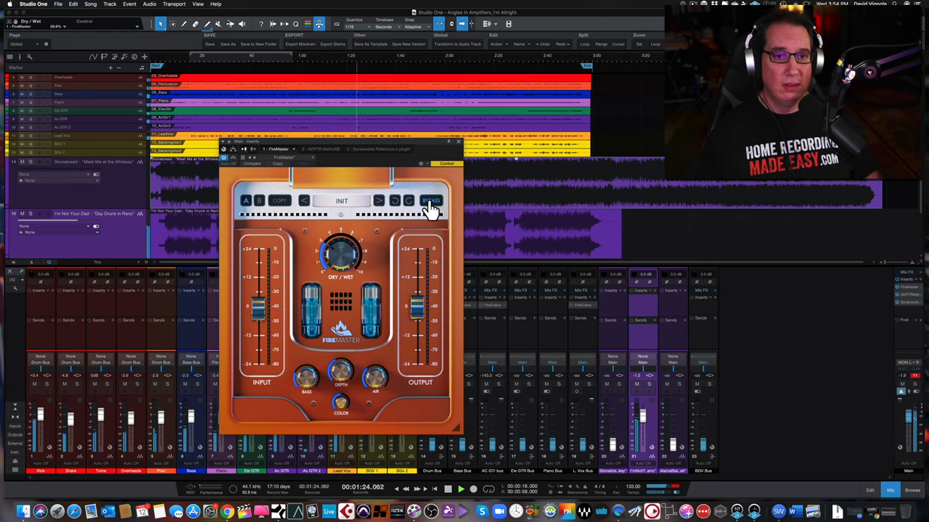
{"action": "left_click", "coordinate": [431, 201]}
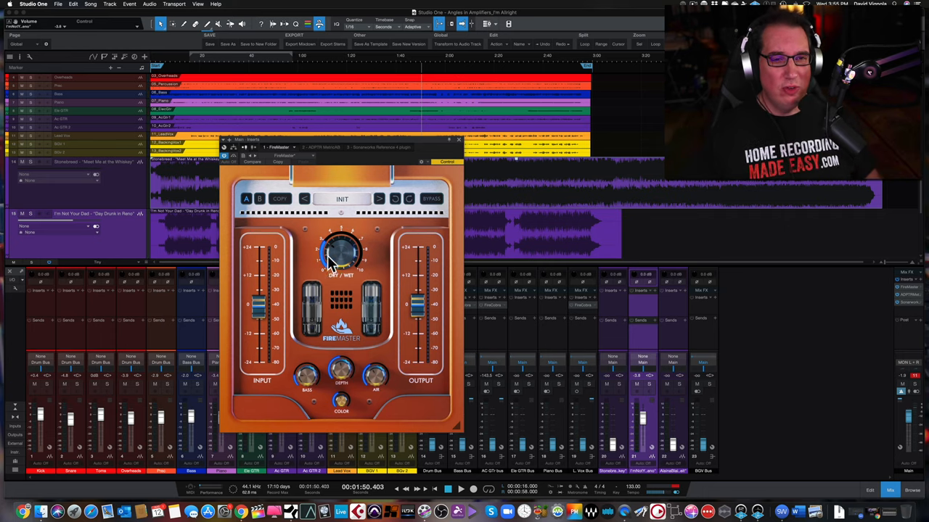
{"action": "mouse_move", "coordinate": [419, 145]}
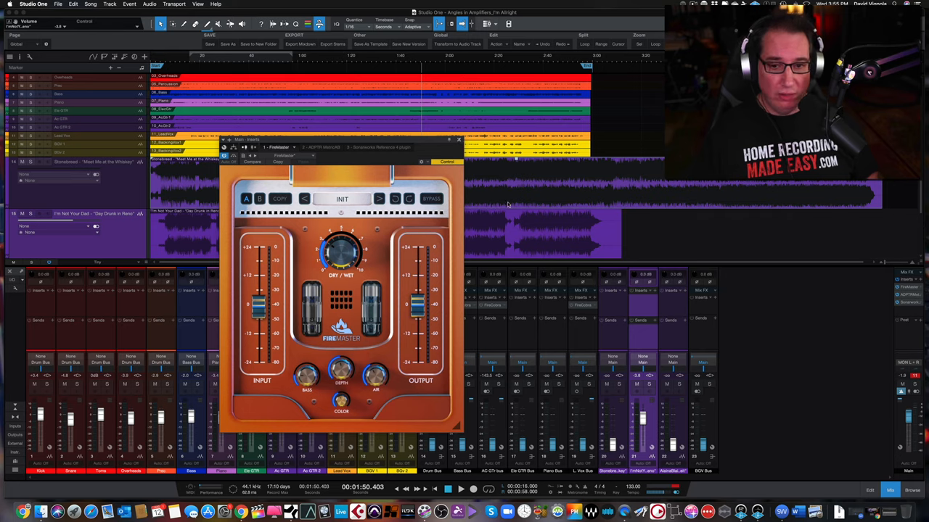
Step: Start the mix playing again from around 40 seconds with Fire Master active
{"action": "left_click", "coordinate": [459, 139]}
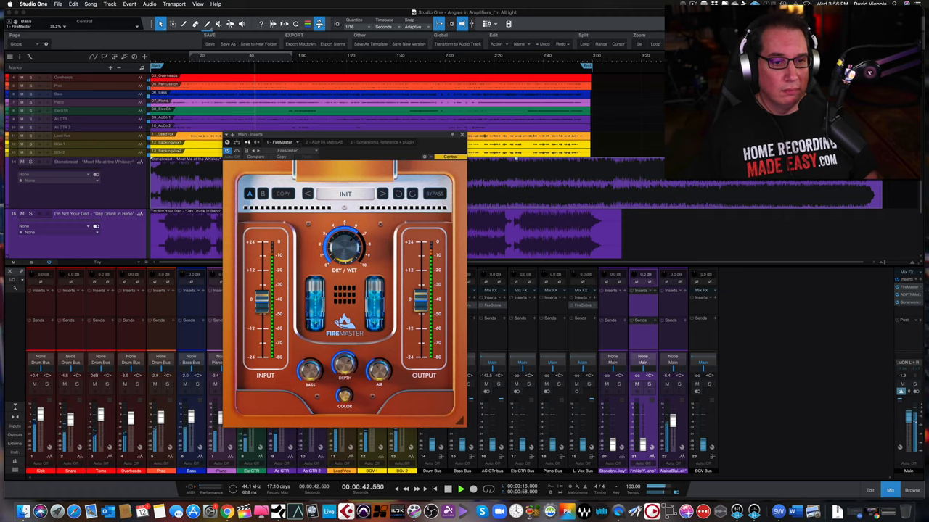
{"action": "left_click_drag", "start_coordinate": [343, 246], "coordinate": [342, 243]}
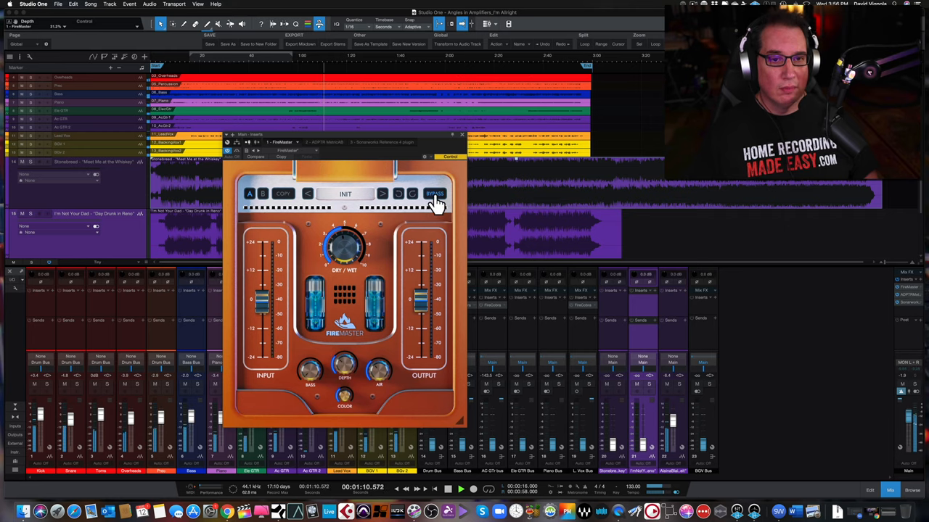
{"action": "left_click", "coordinate": [434, 194]}
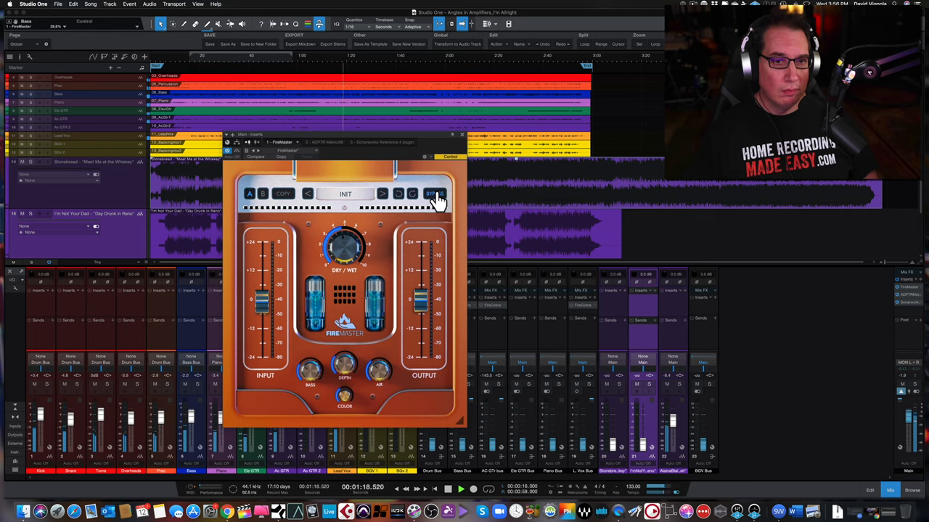
{"action": "left_click", "coordinate": [434, 194]}
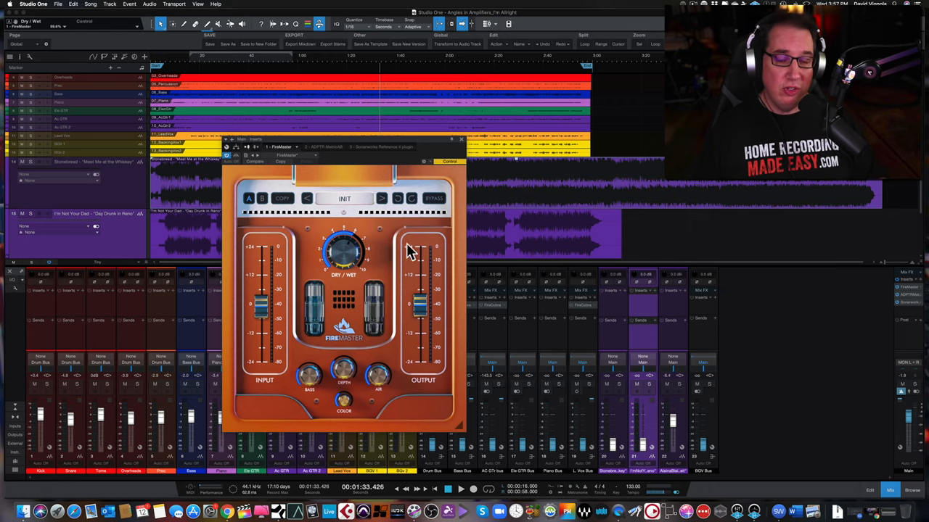
{"action": "mouse_move", "coordinate": [386, 253]}
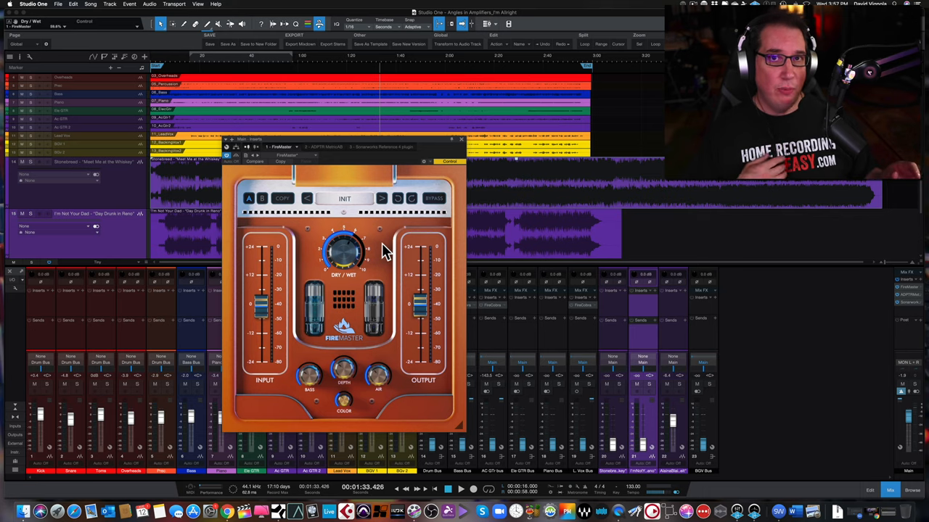
{"action": "mouse_move", "coordinate": [375, 206]}
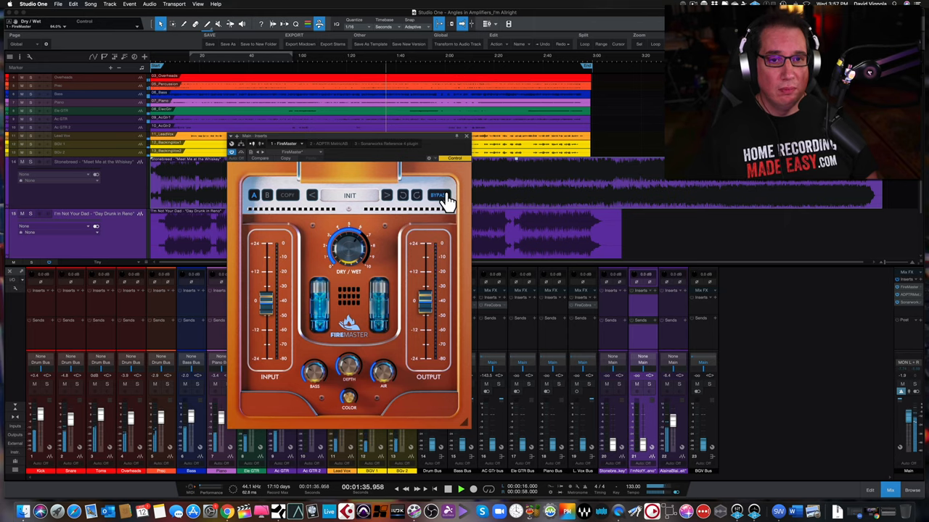
Step: Re-engage Fire Master, add a touch more Drive and shape the top end with Air
{"action": "left_click", "coordinate": [438, 196]}
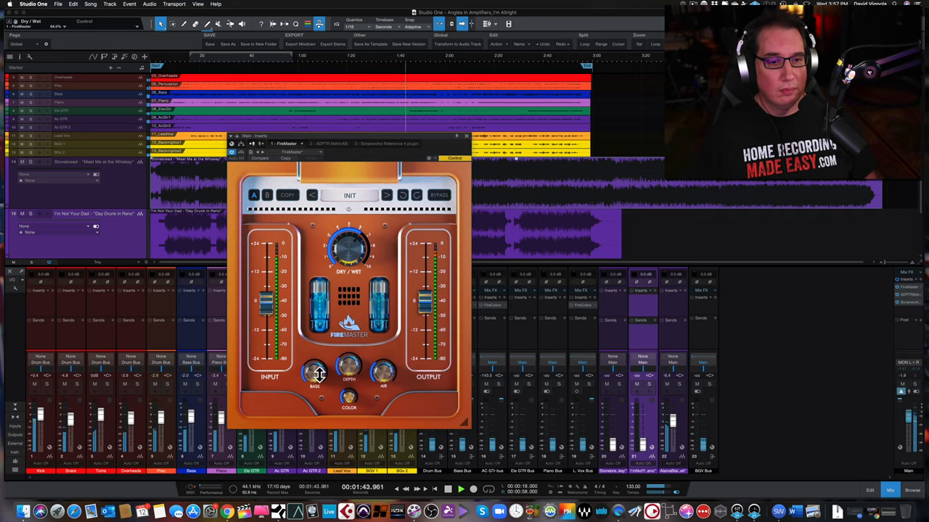
{"action": "left_click_drag", "start_coordinate": [313, 375], "coordinate": [320, 366]}
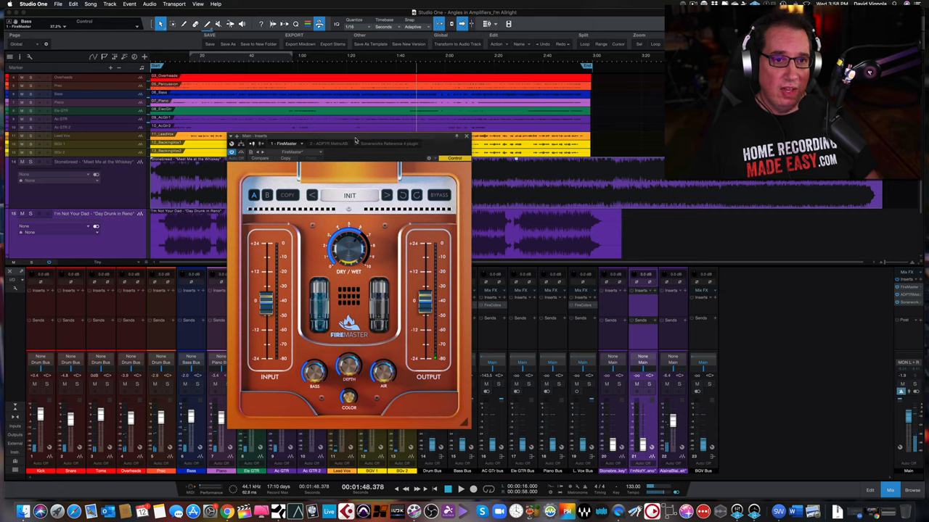
{"action": "left_click_drag", "start_coordinate": [356, 137], "coordinate": [347, 122]}
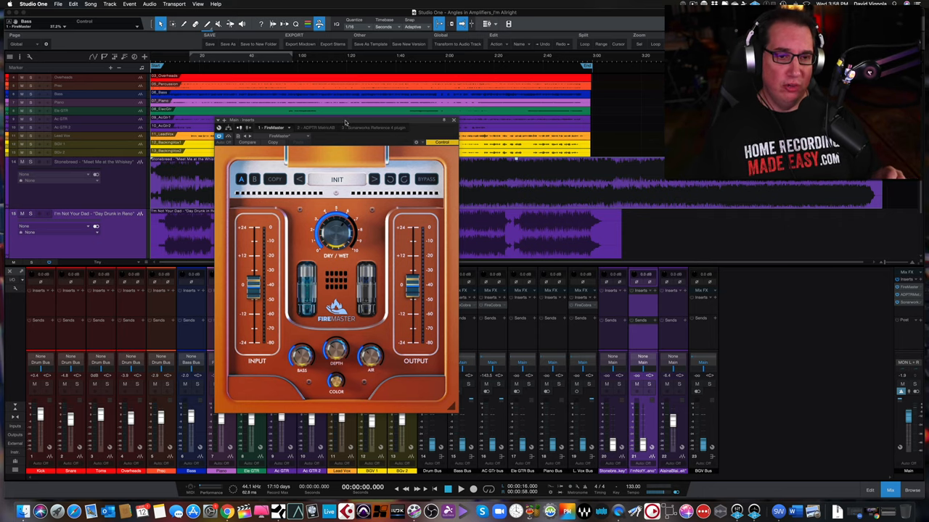
{"action": "mouse_move", "coordinate": [349, 134]}
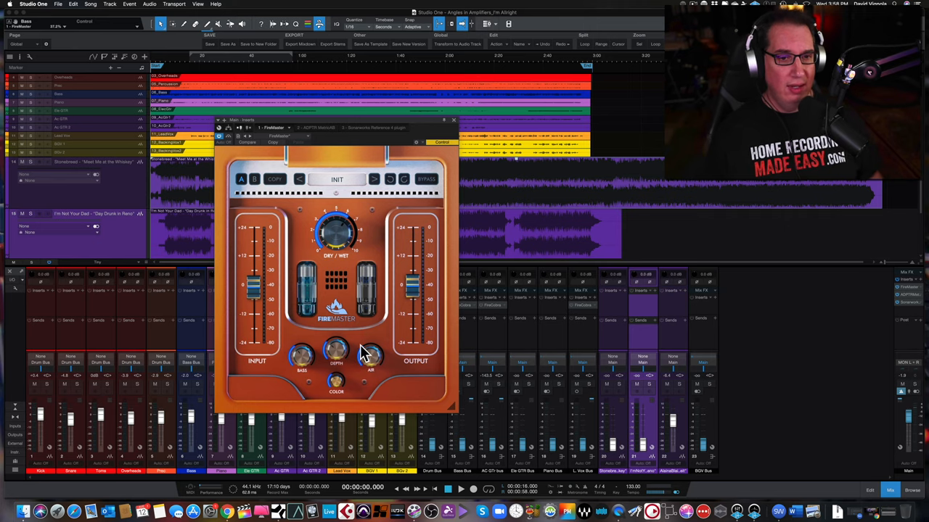
{"action": "mouse_move", "coordinate": [355, 186]}
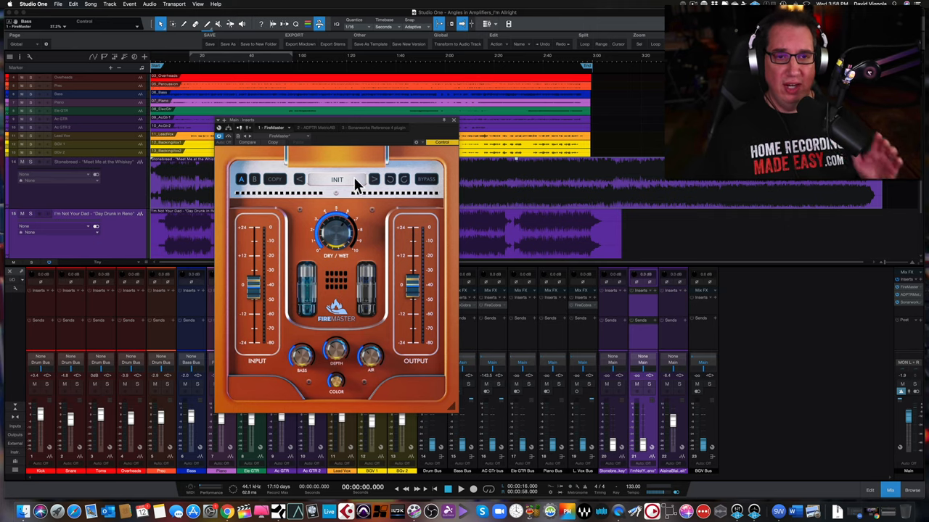